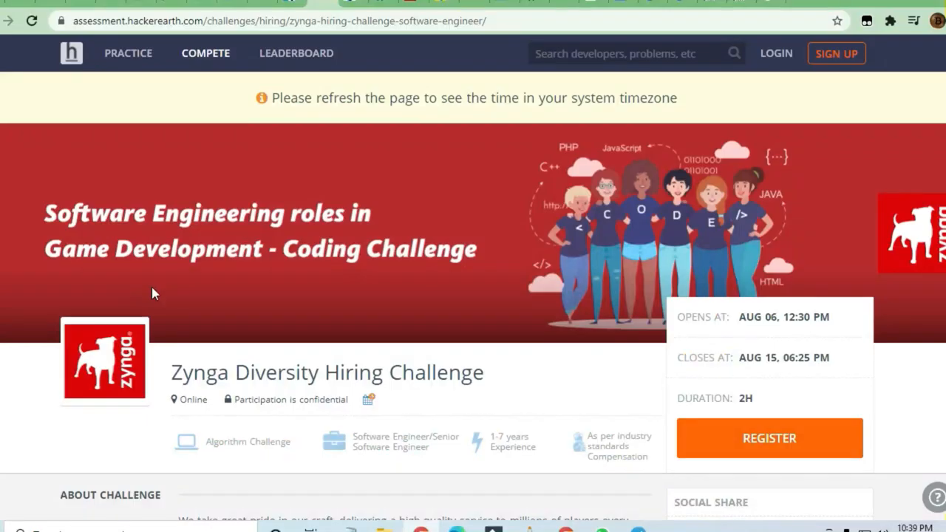
# - Scroll down the Zynga Diversity Hiring Challenge page to the About Challenge section
pyautogui.scroll(-3)
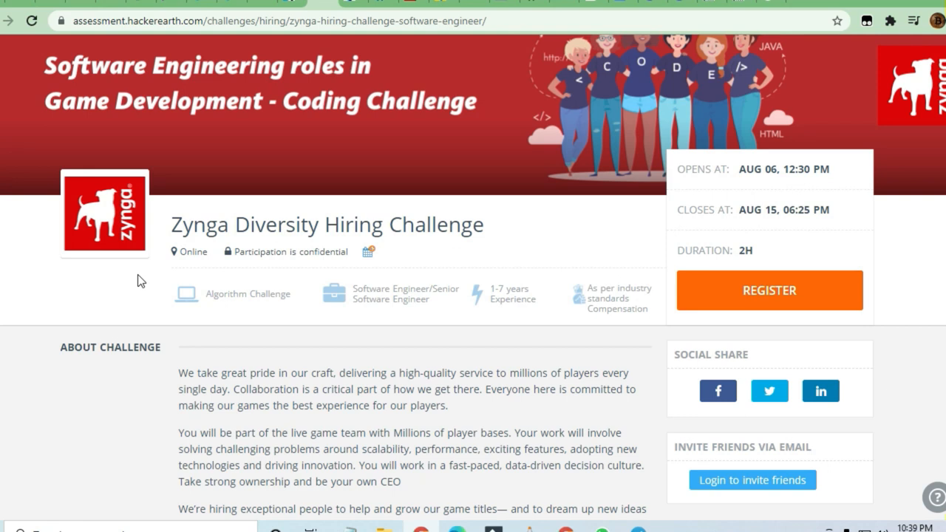
pyautogui.scroll(-3)
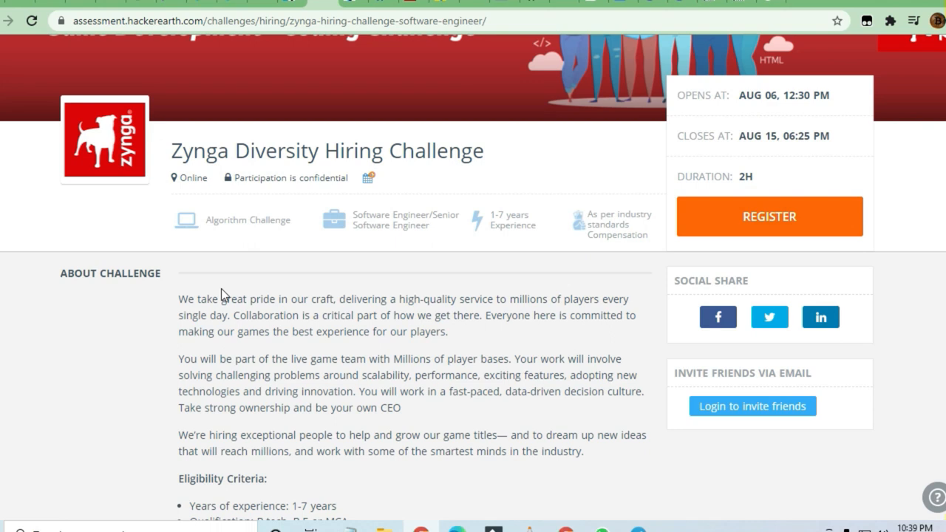
pyautogui.moveTo(117, 152)
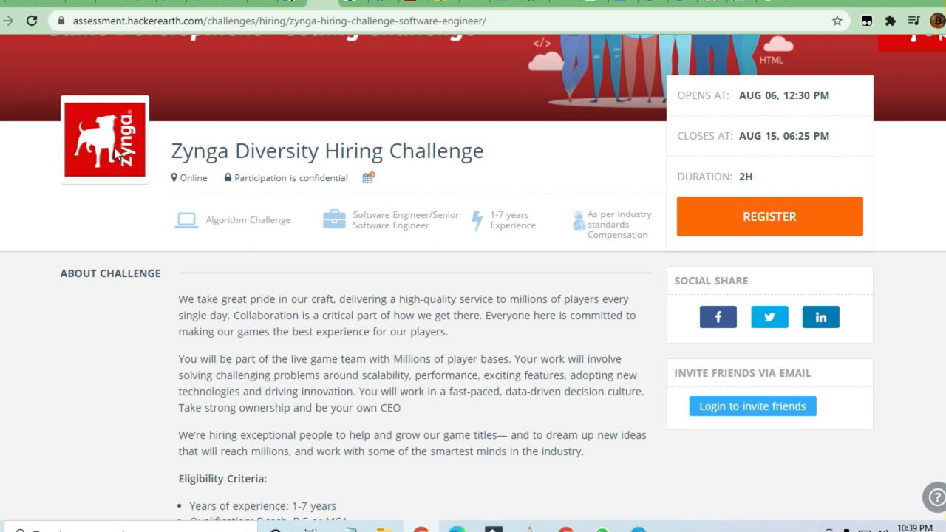
pyautogui.scroll(-3)
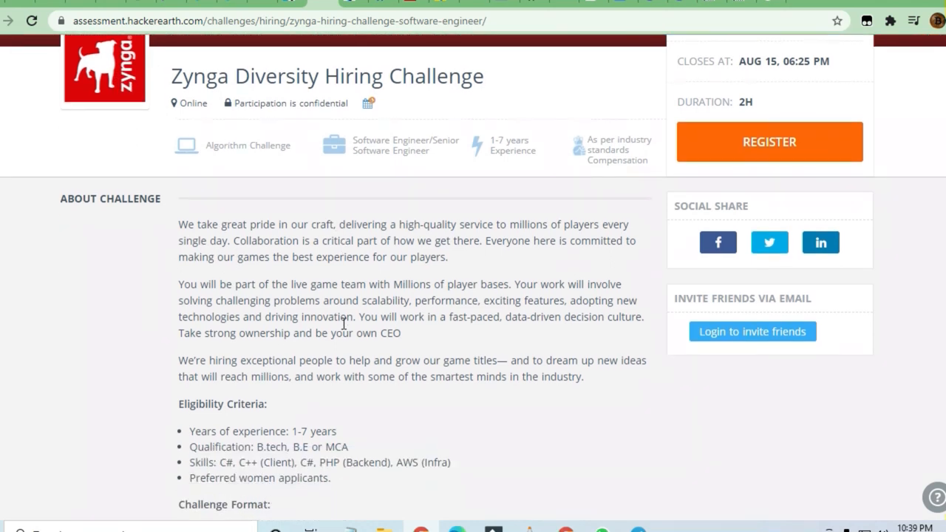
# - Scroll to Eligibility Criteria and Challenge Format, selecting the 'Preferred women applicants.' line
pyautogui.scroll(-3)
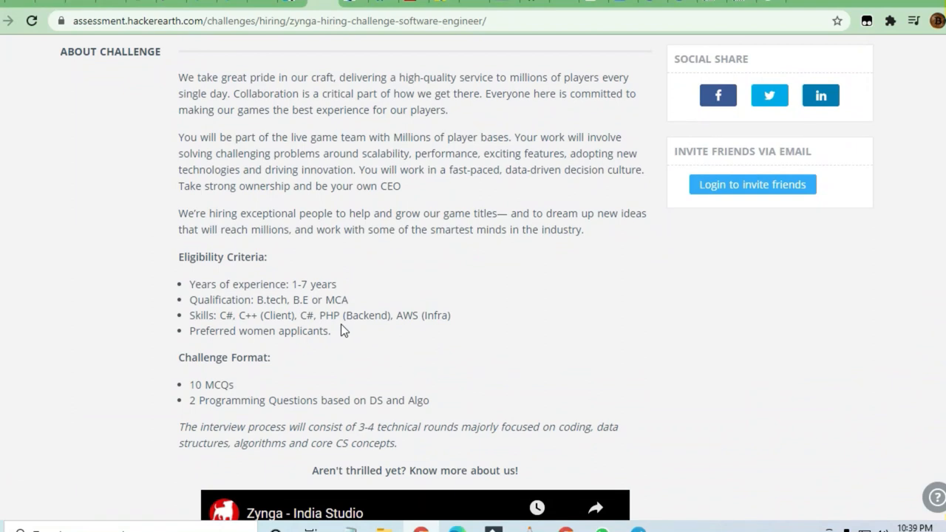
pyautogui.moveTo(279, 246)
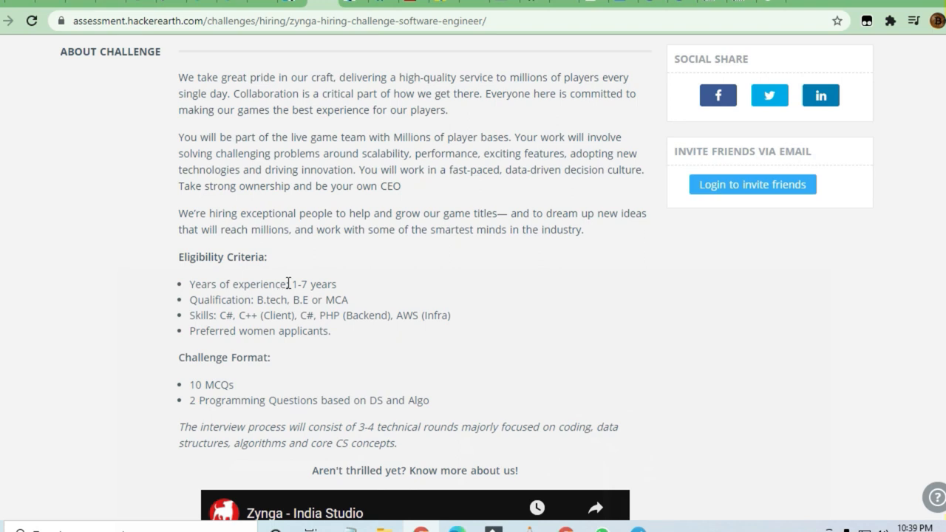
pyautogui.doubleClick(302, 284)
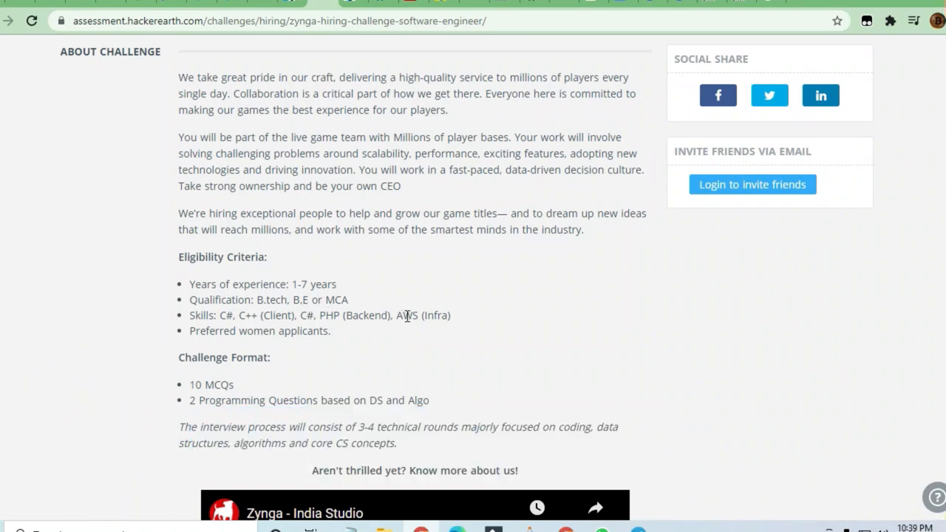
pyautogui.moveTo(284, 333)
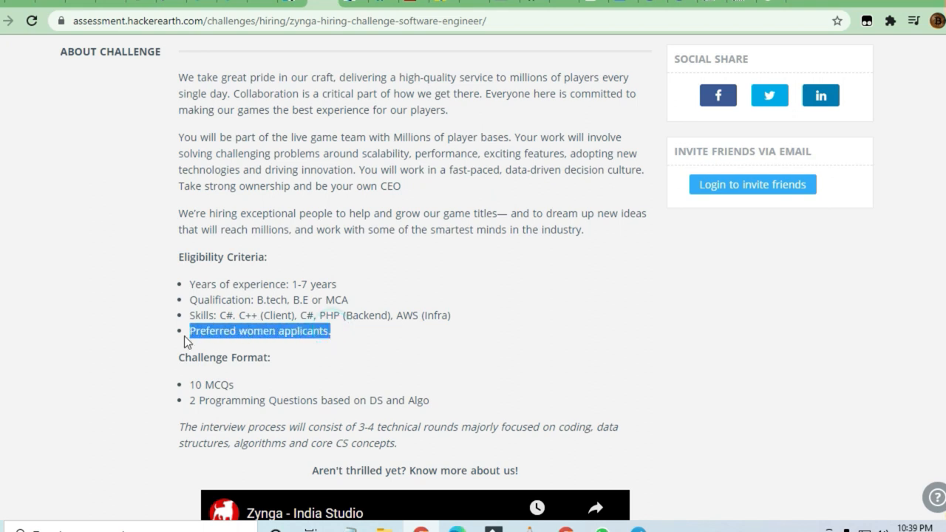
pyautogui.scroll(-3)
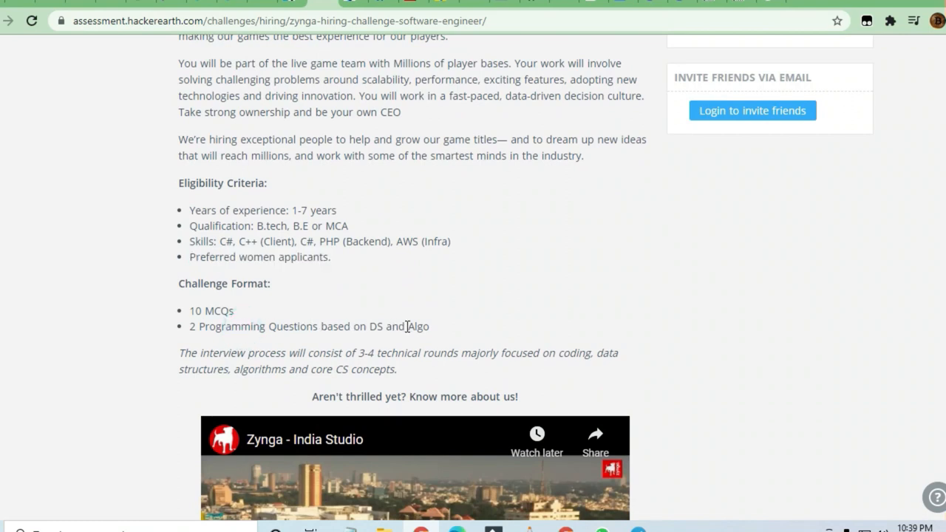
# - Scroll down to the Zynga - India Studio video, then back up toward the challenge header
pyautogui.scroll(-3)
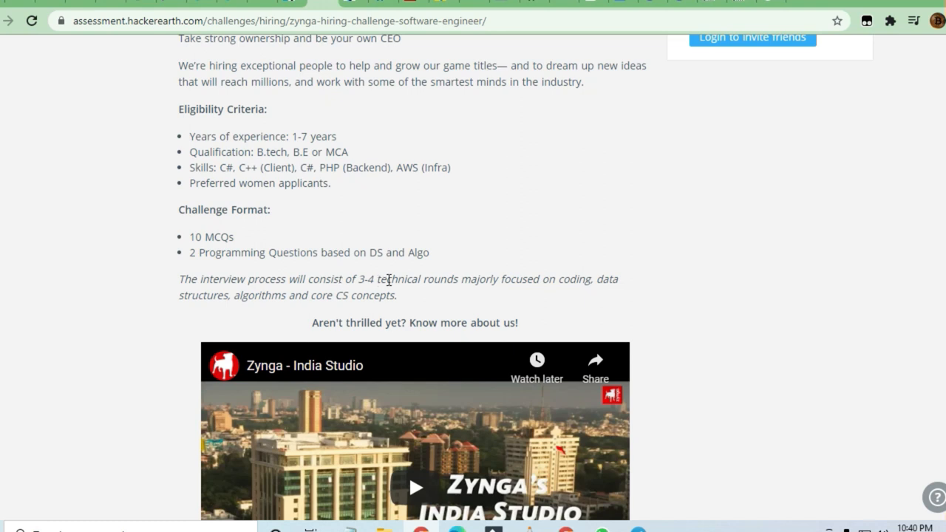
pyautogui.moveTo(529, 278)
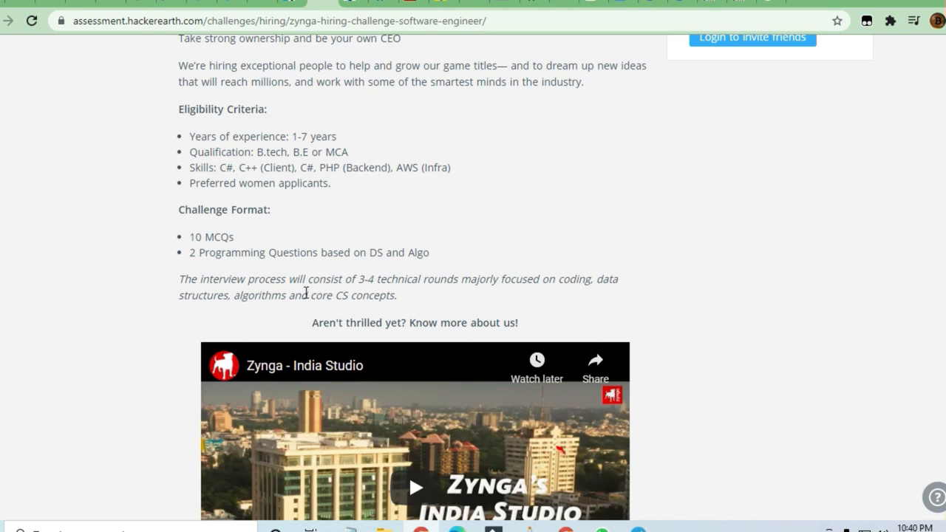
pyautogui.scroll(-3)
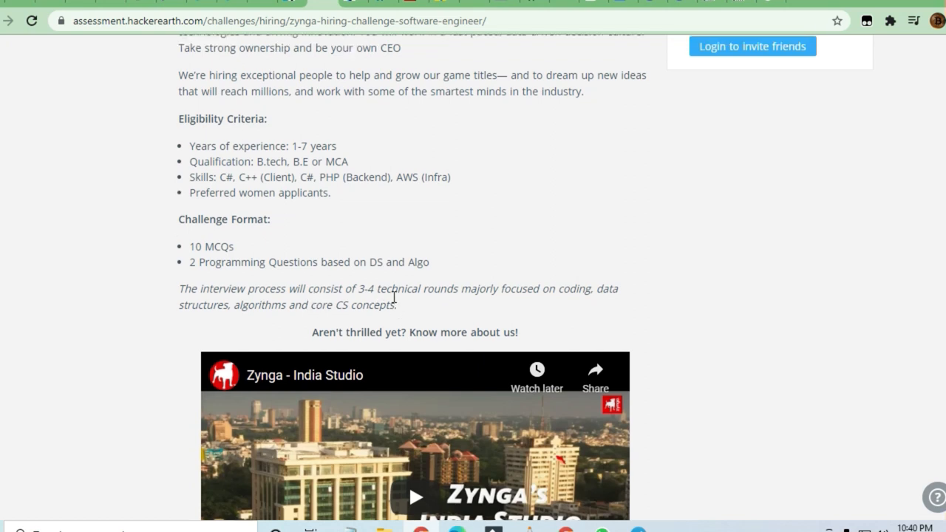
pyautogui.scroll(3)
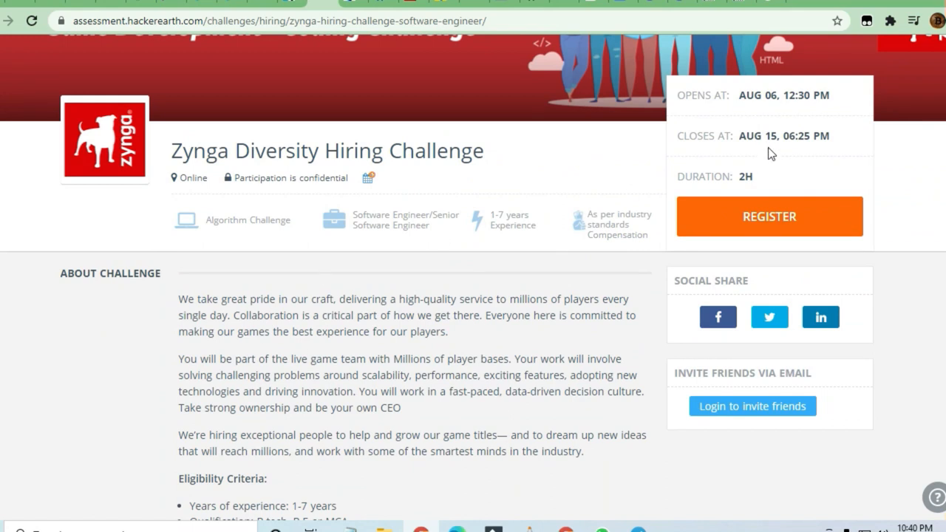
# - Scroll to the top so the coding challenge banner and Register button are in view
pyautogui.scroll(3)
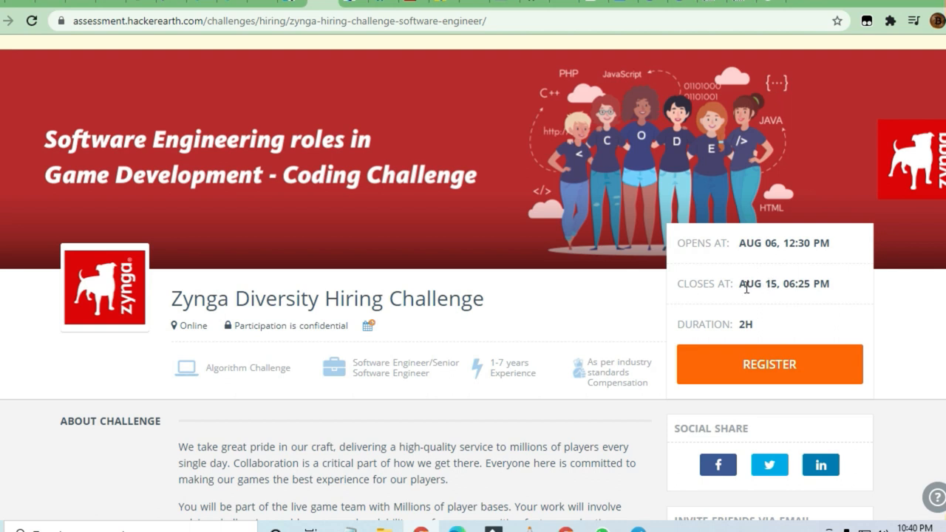
pyautogui.scroll(-3)
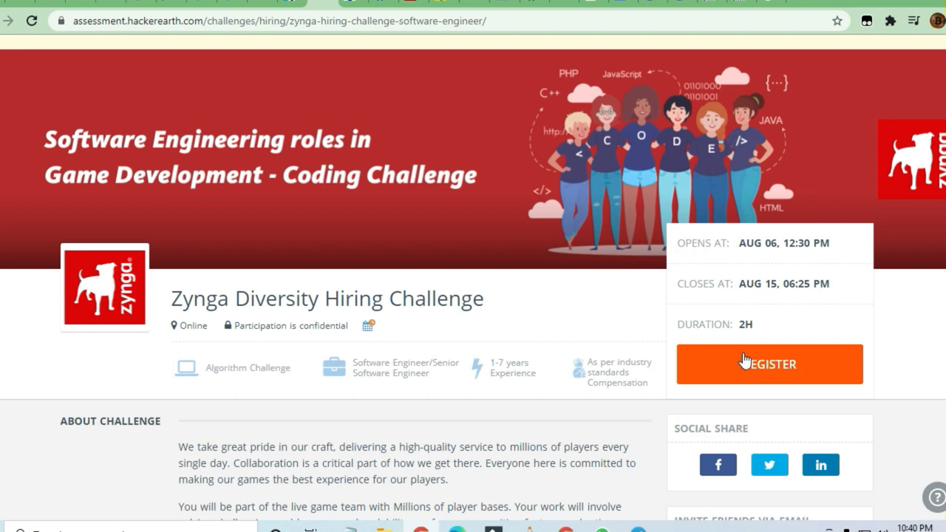
pyautogui.moveTo(736, 364)
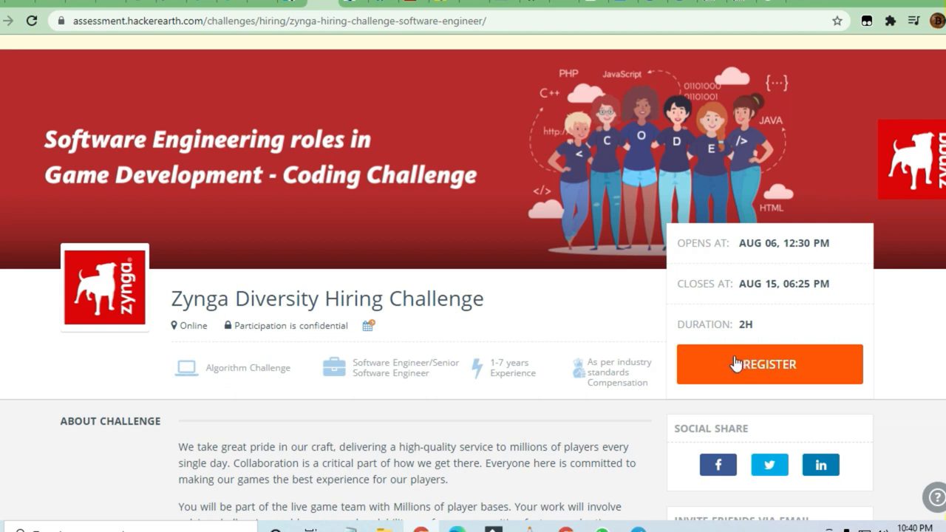
pyautogui.moveTo(456, 447)
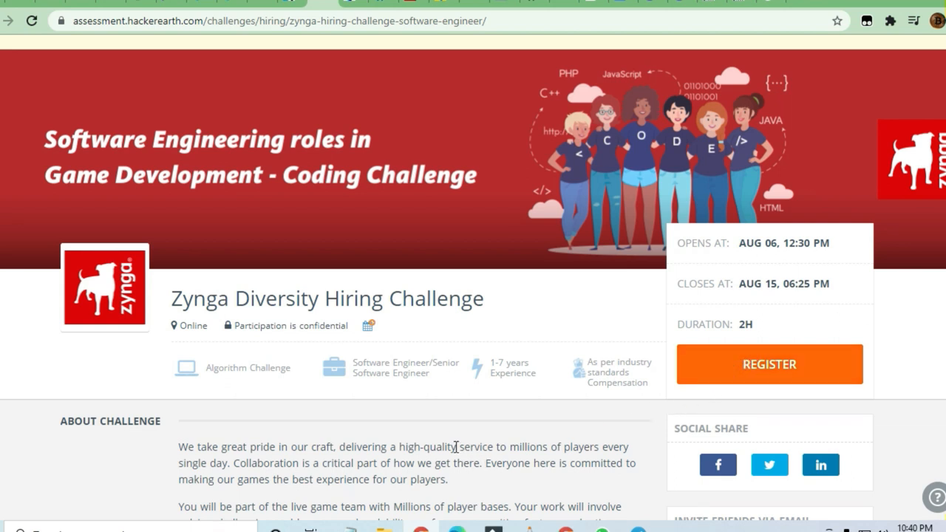